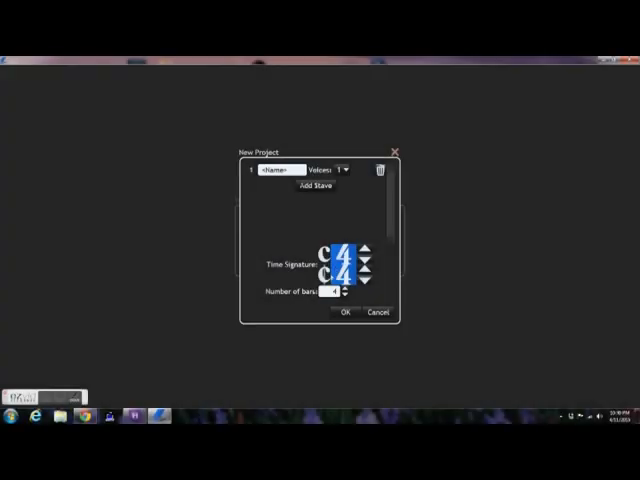
Confirm the New Project dialog for a single treble-staff, four-bar 4/4 score
click(344, 313)
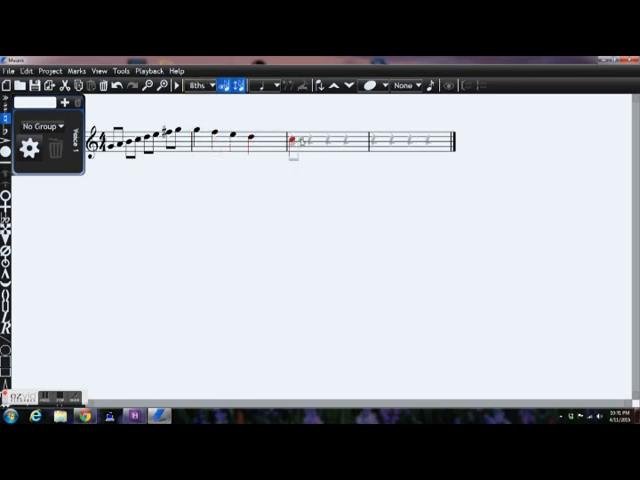
Choose a shorter note length and add a flagged note to bar 3
click(196, 85)
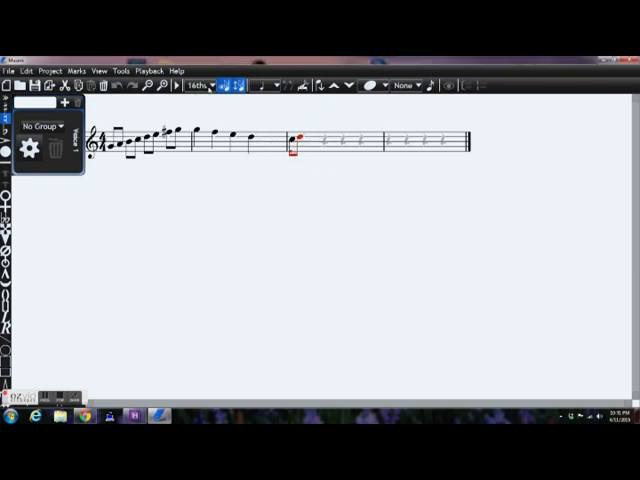
click(194, 85)
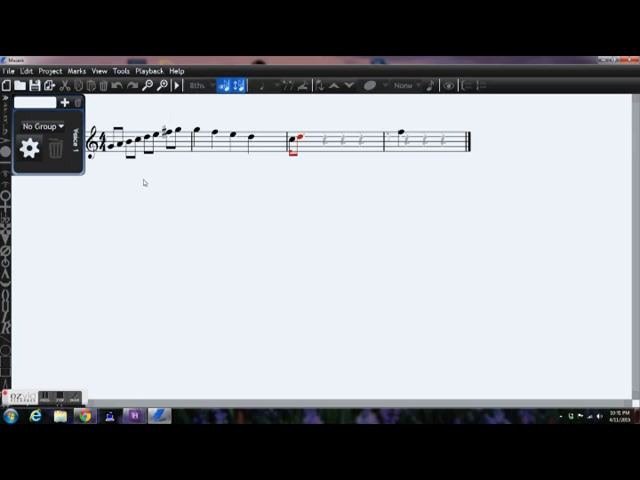
mouse_move(139, 180)
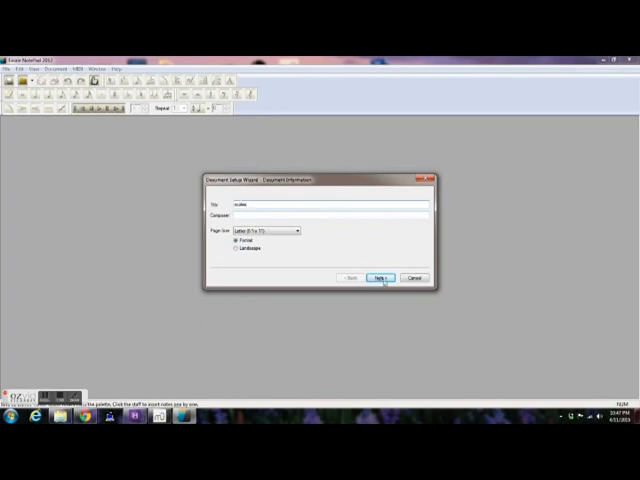
Run the Document Setup Wizard, adding a Flute in 4/4 to the 'scales' score
click(378, 277)
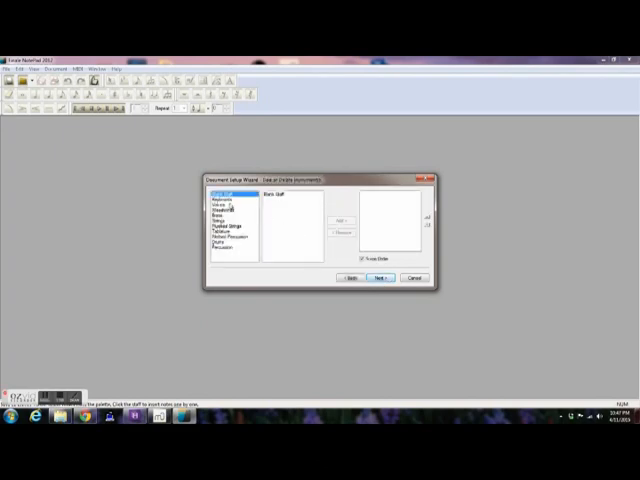
click(223, 197)
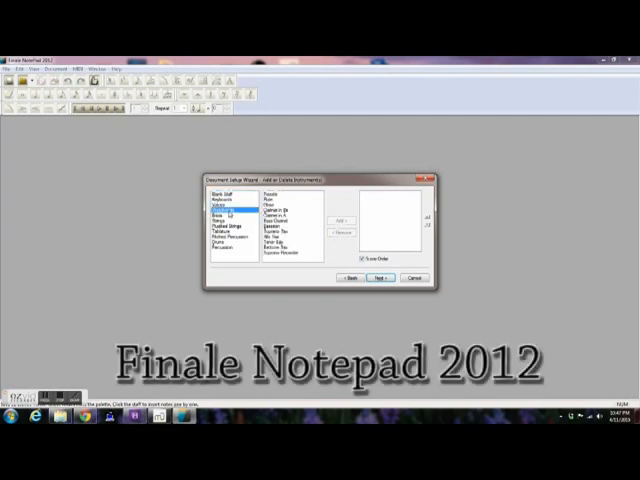
click(290, 197)
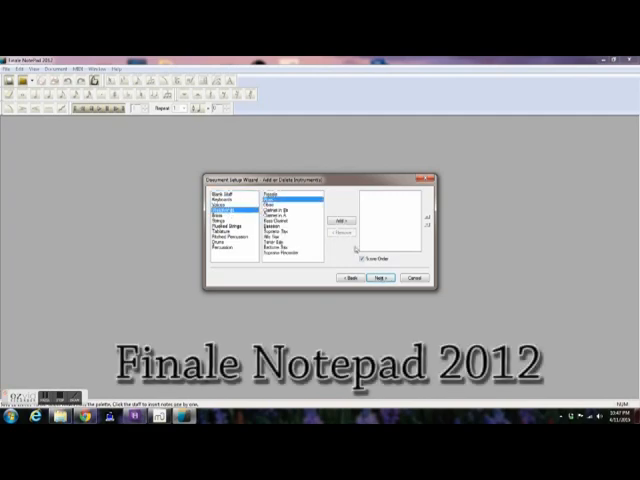
click(379, 278)
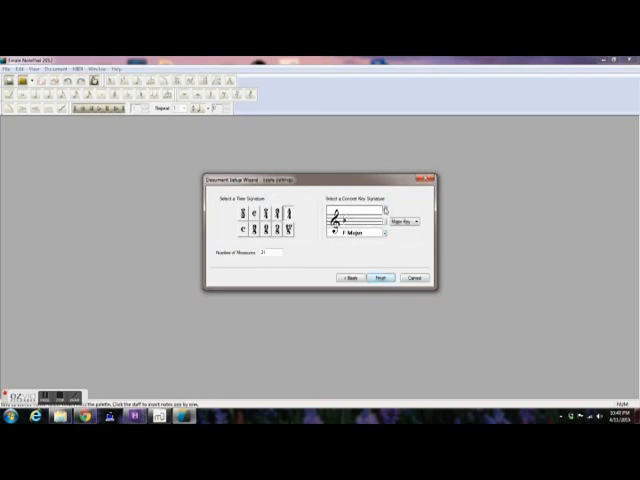
click(380, 277)
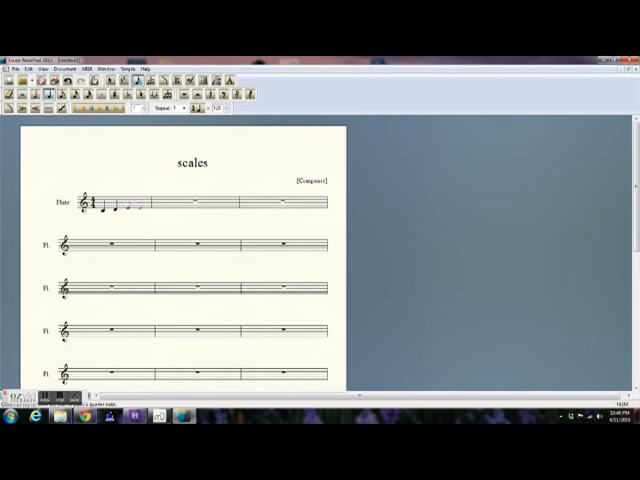
Click two more scale notes onto the flute staff with Simple Entry
click(160, 203)
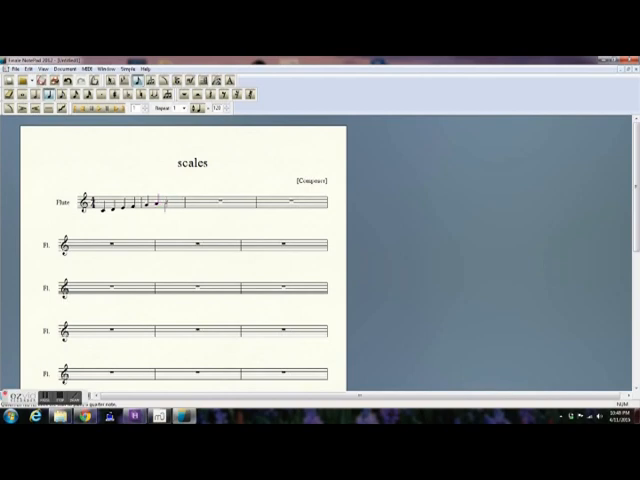
click(171, 204)
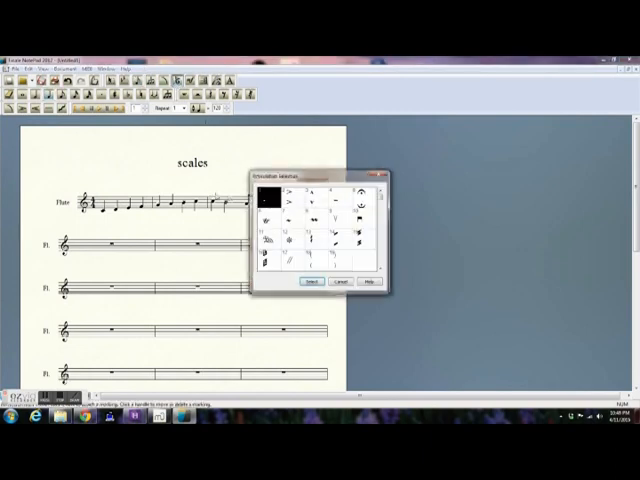
Apply the chosen articulation from Articulation Selection to the second-bar note
click(311, 281)
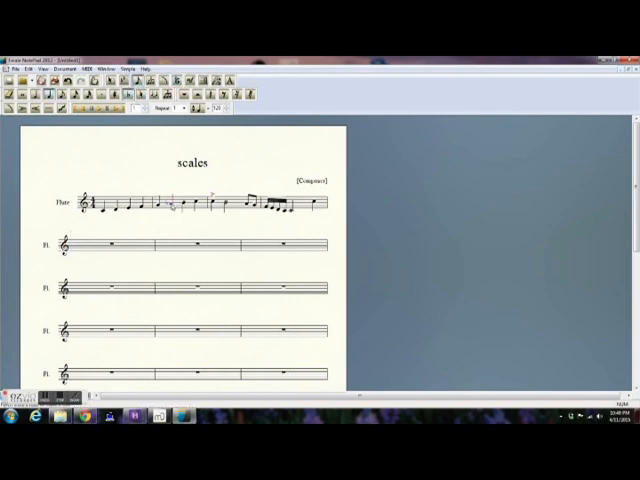
mouse_move(243, 268)
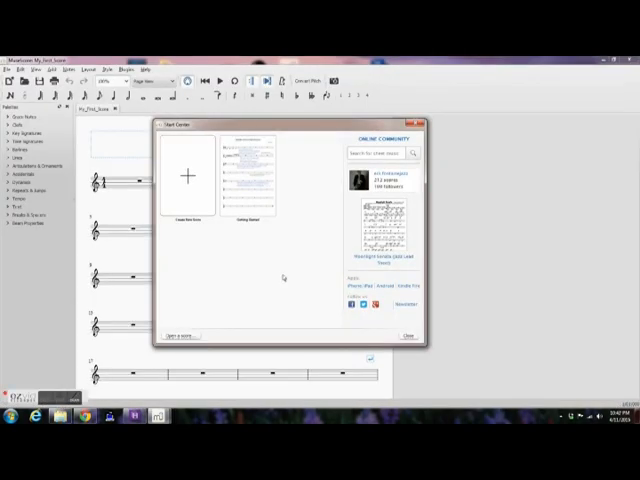
mouse_move(363, 328)
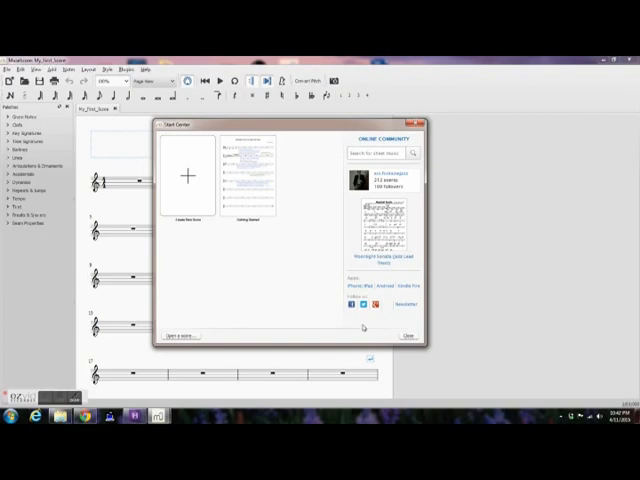
Close the Start Center, pick a note duration, and select the first measure for entry
click(408, 334)
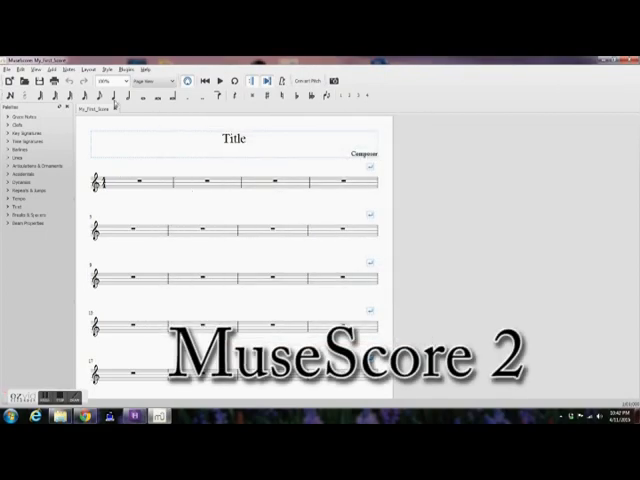
click(207, 189)
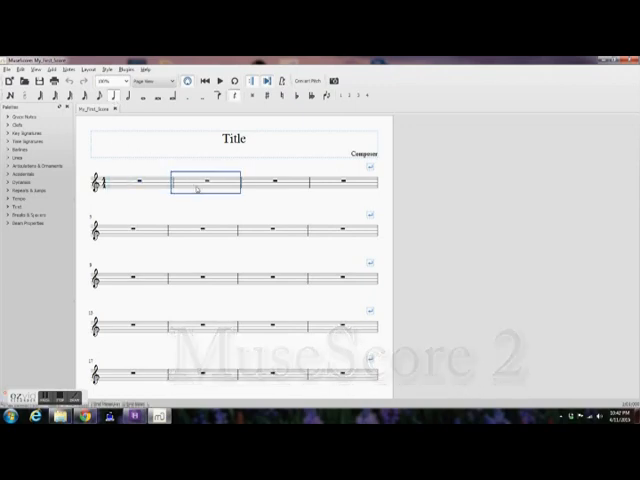
click(140, 181)
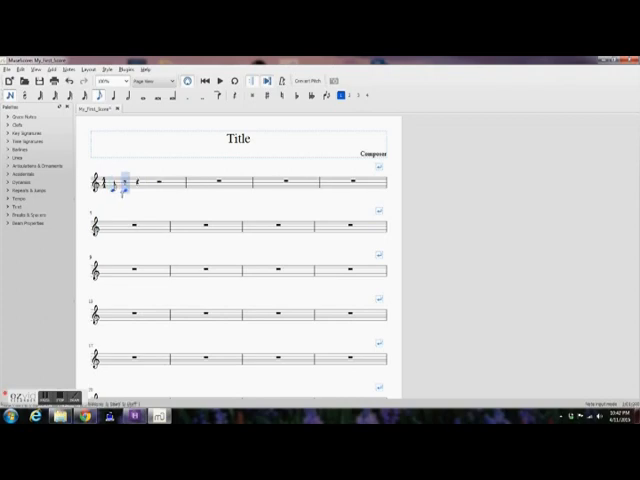
Click scale notes across measures 1 to 4 of the first staff line
click(126, 185)
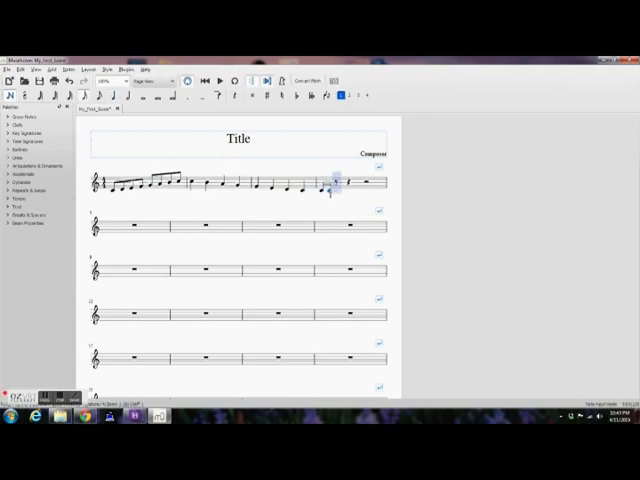
click(344, 185)
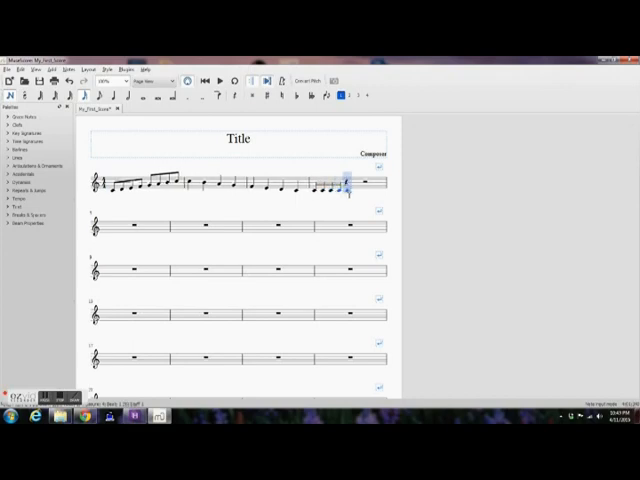